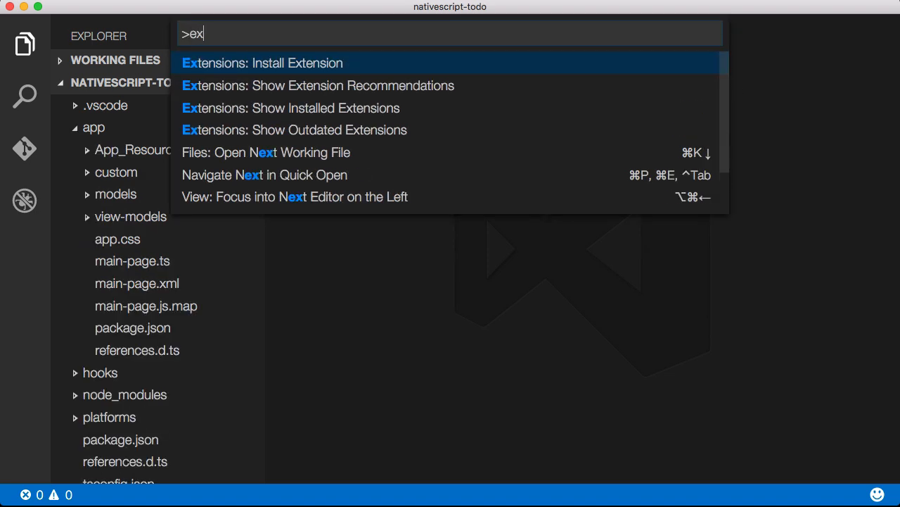
- Install the 'nativescript' extension from the Command Palette and restart the editor
left_click(262, 62)
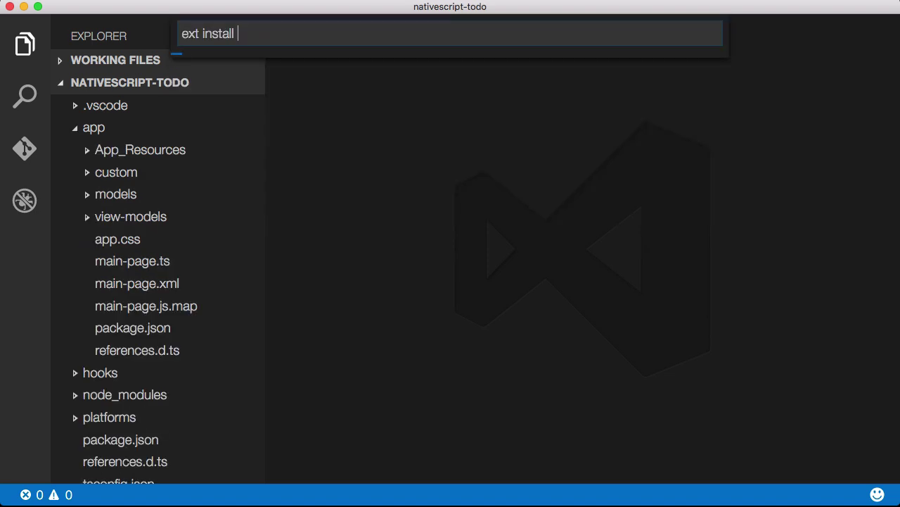
type("nativescript")
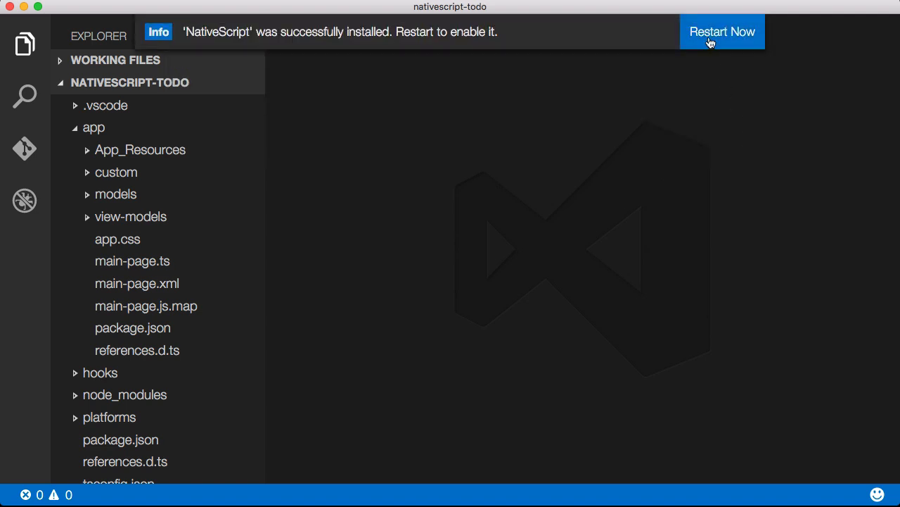
left_click(722, 31)
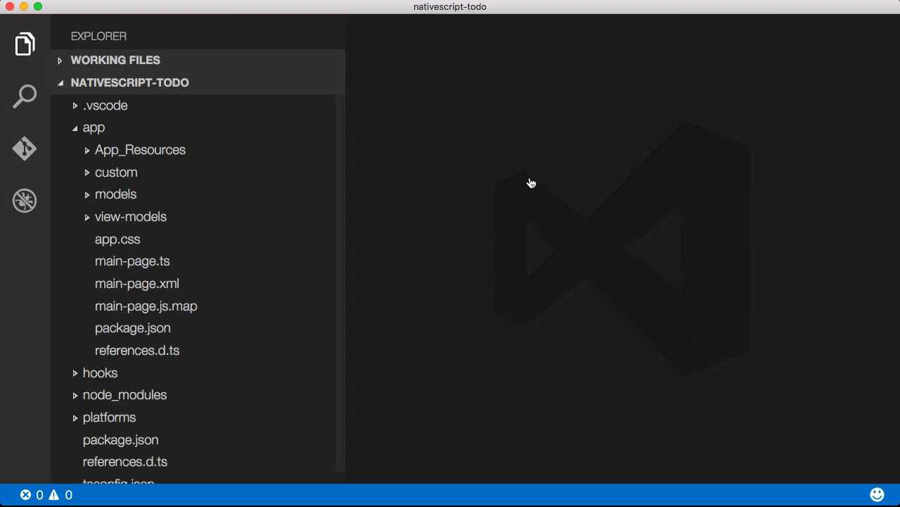
- Narrow the sidebar, switch to Debug and generate launch.json with NativeScript configurations
left_click_drag(345, 186, 280, 185)
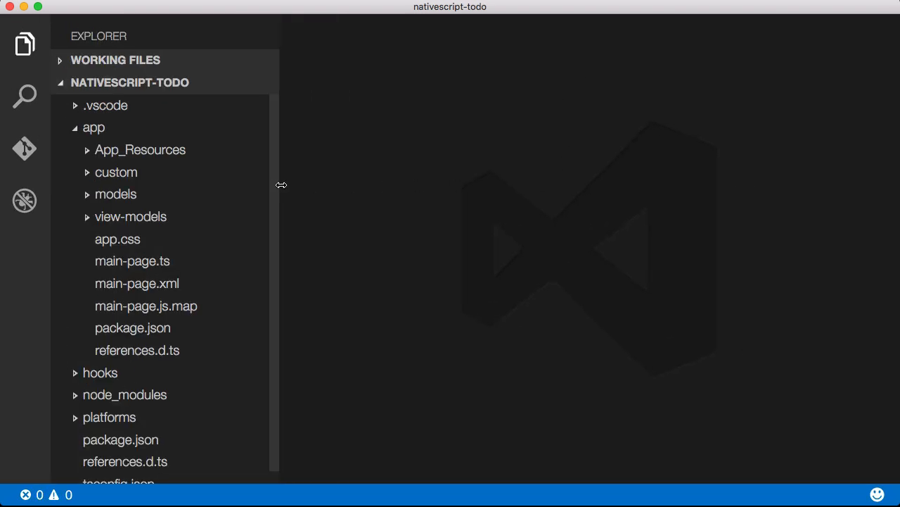
mouse_move(256, 190)
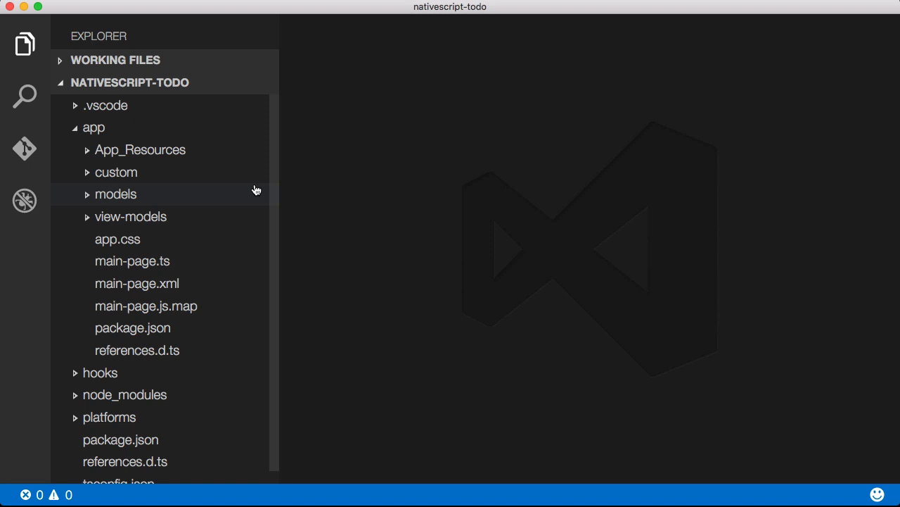
mouse_move(25, 200)
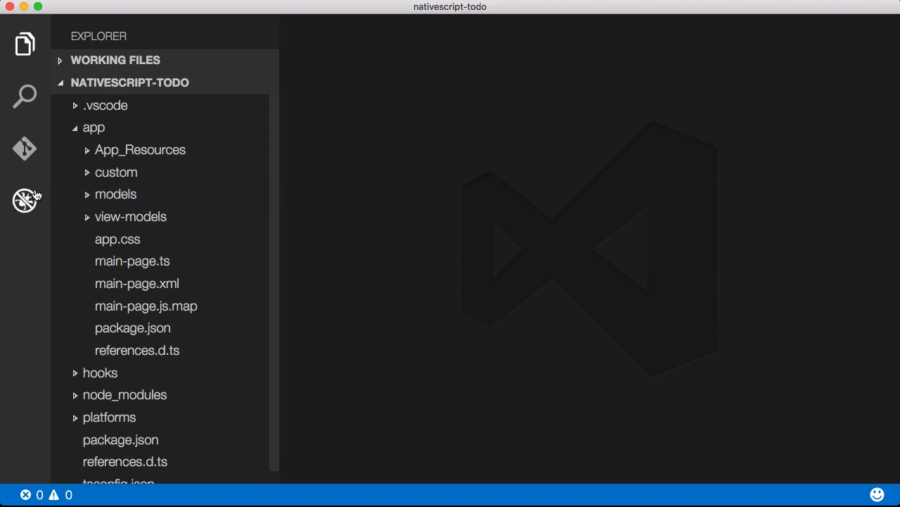
left_click(26, 200)
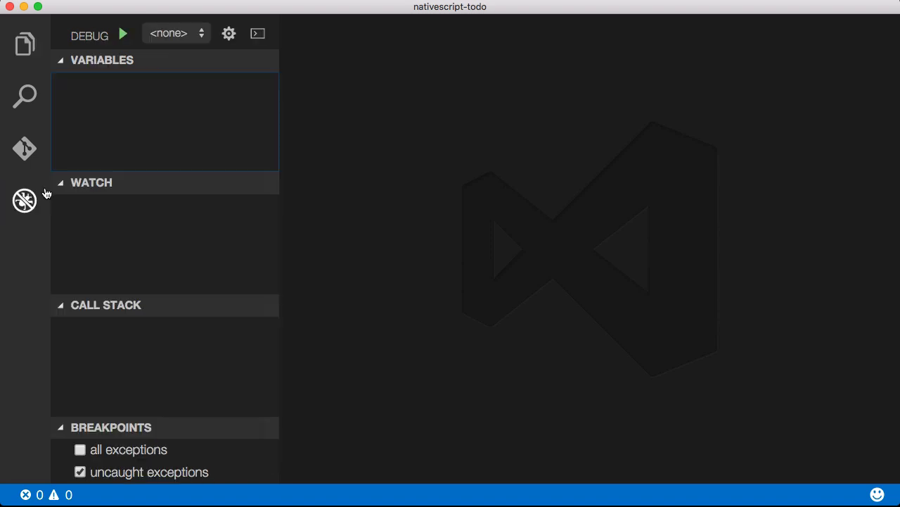
mouse_move(228, 34)
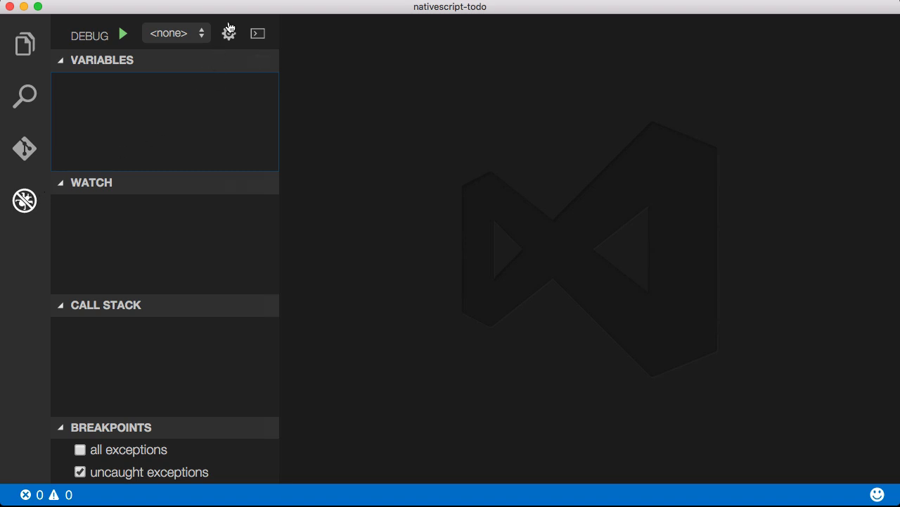
mouse_move(233, 115)
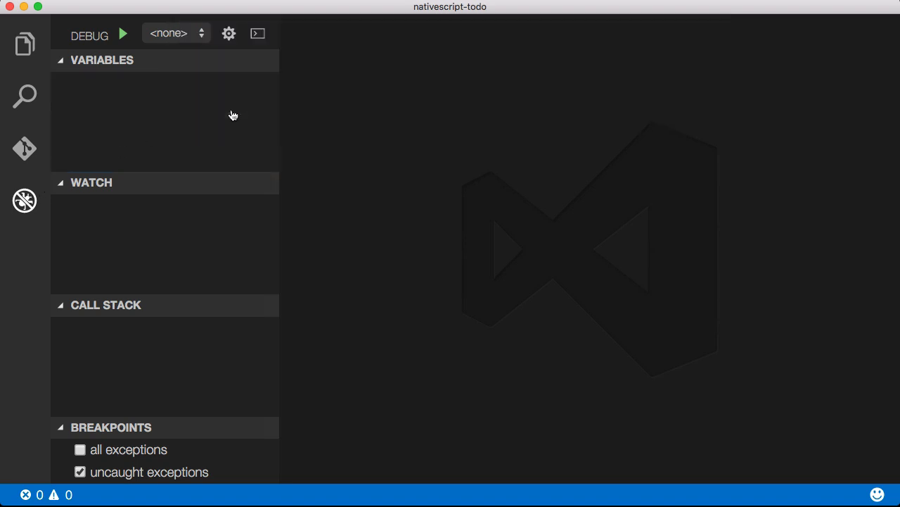
left_click(228, 34)
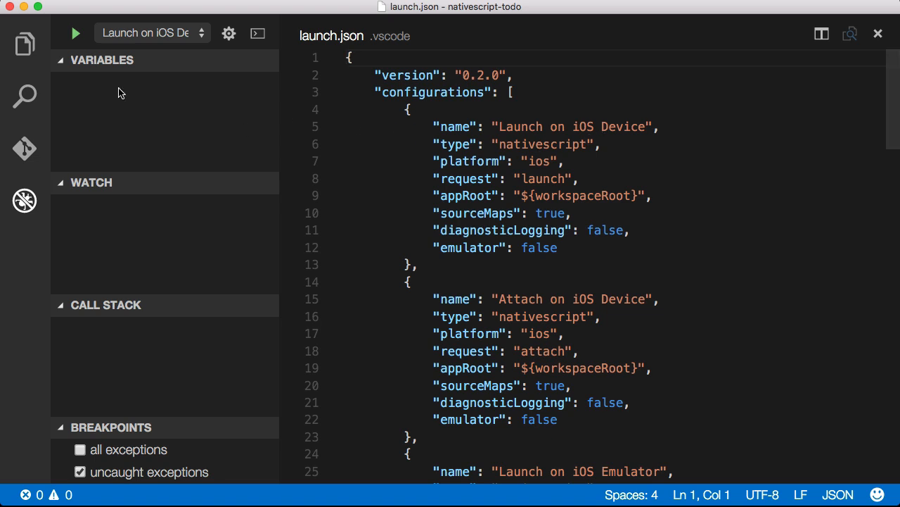
- Pick the 'Launch on iOS Emulator' configuration from the debug dropdown
left_click(25, 43)
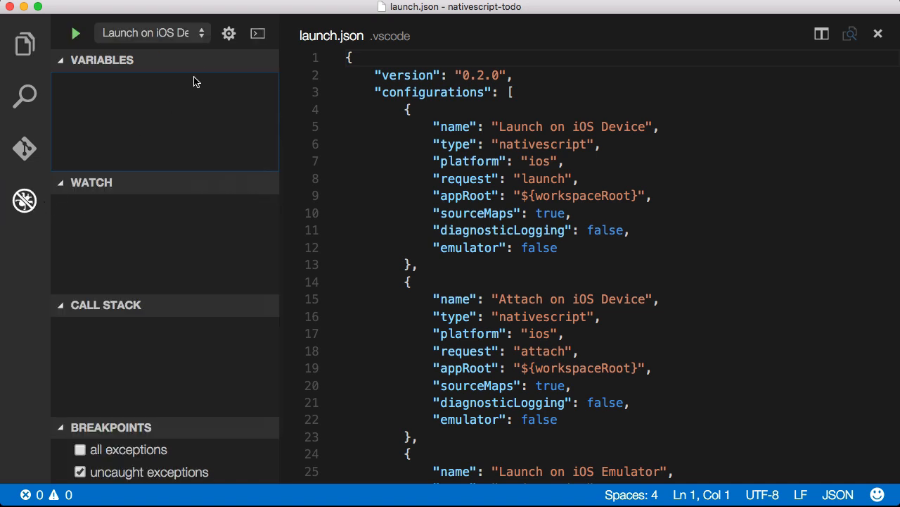
left_click(148, 32)
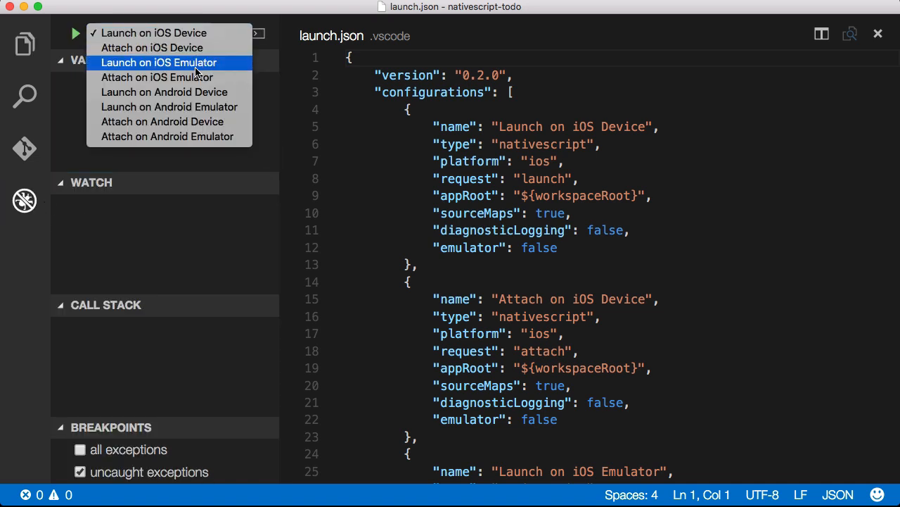
mouse_move(163, 91)
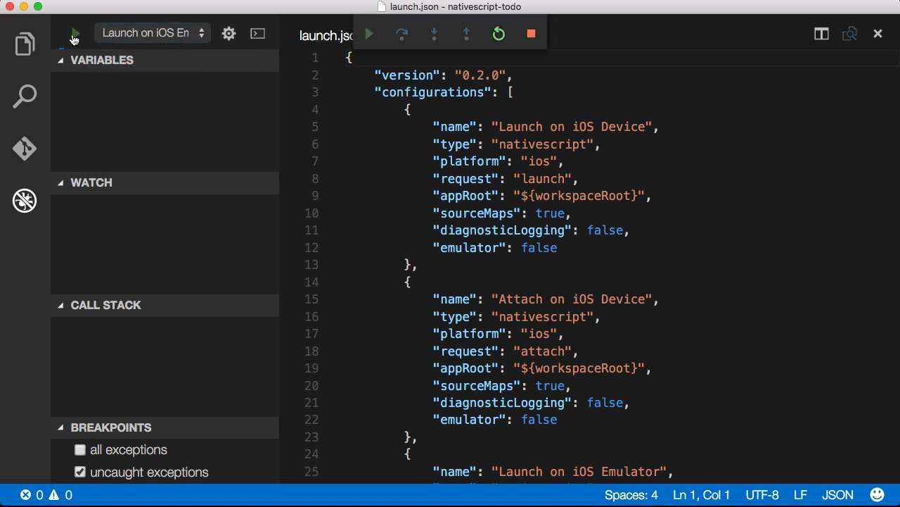
- Show the Debug Console and continue past the initial pause in app.js so the todos app runs
left_click(258, 34)
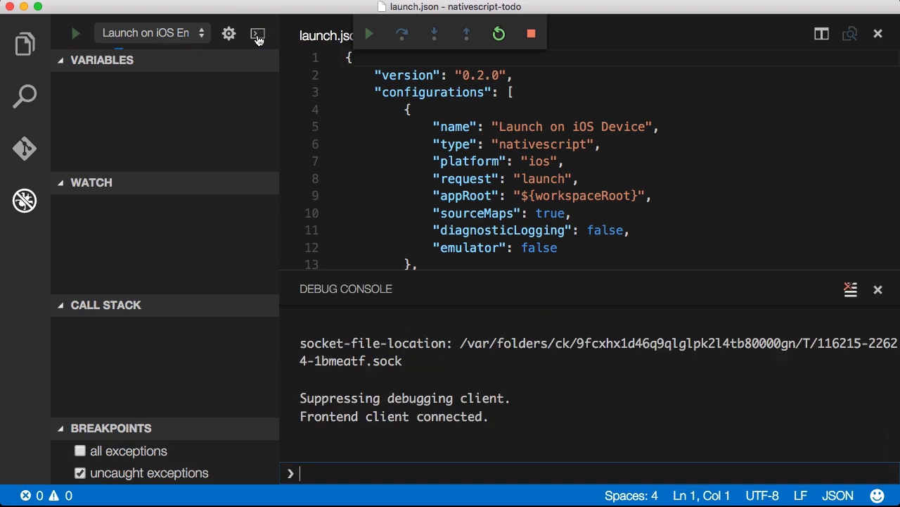
left_click(369, 33)
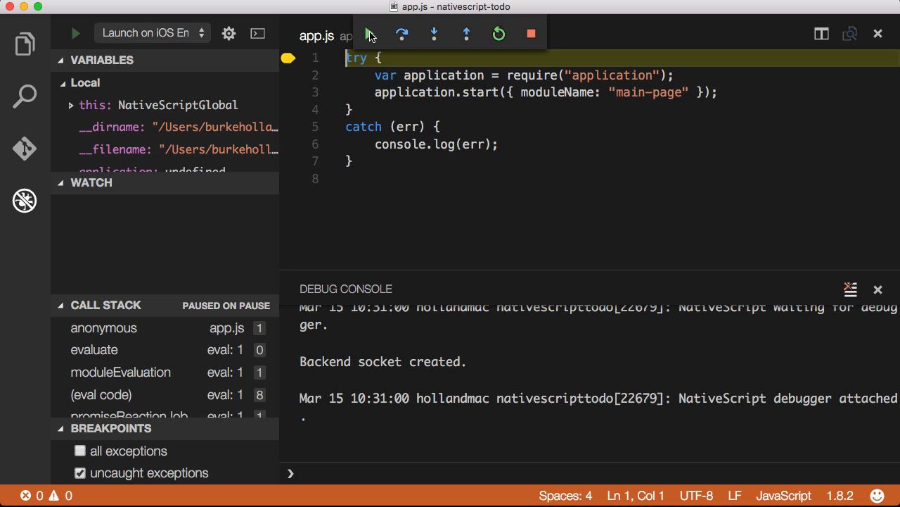
left_click(370, 34)
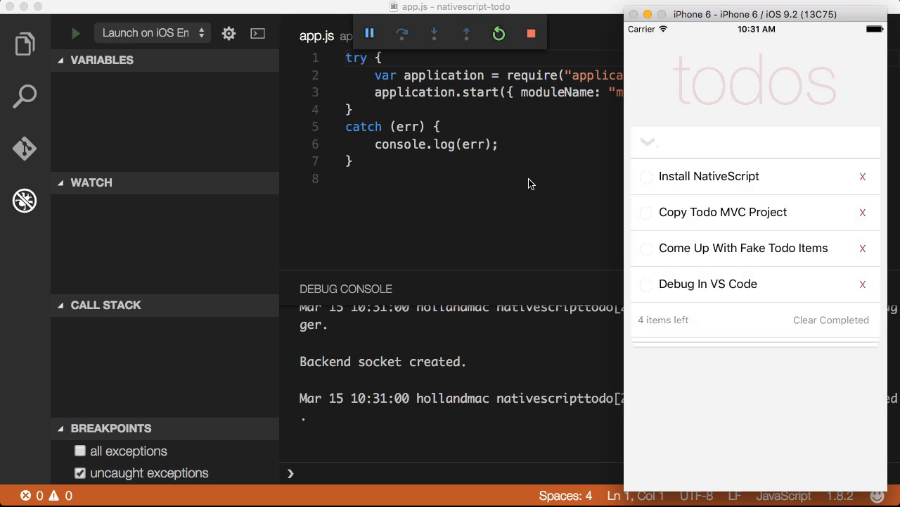
key("cmd+p")
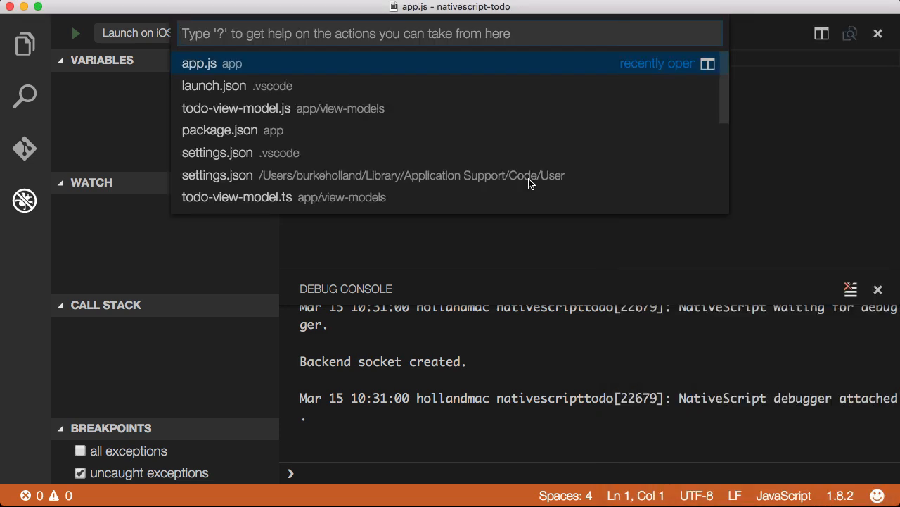
mouse_move(450, 152)
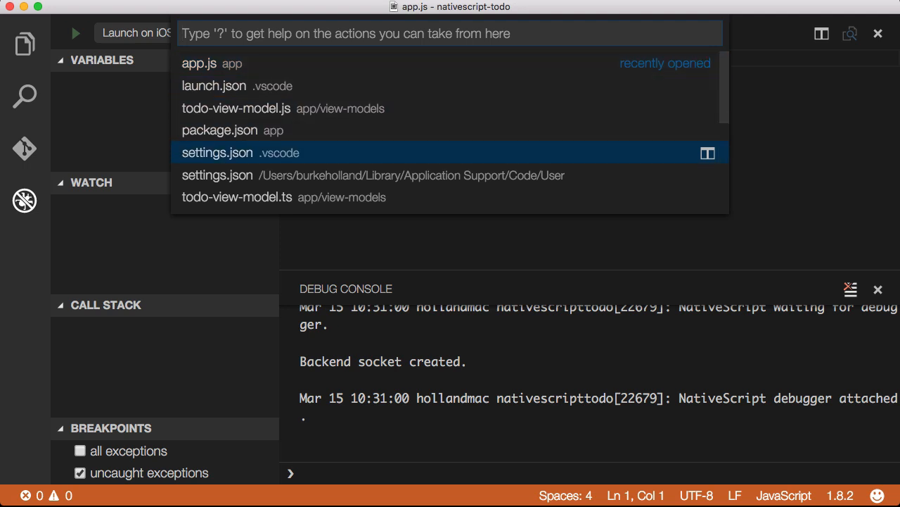
- Set a breakpoint at line 58 of todo-view-model.ts and pause there in todoCheck
left_click(237, 197)
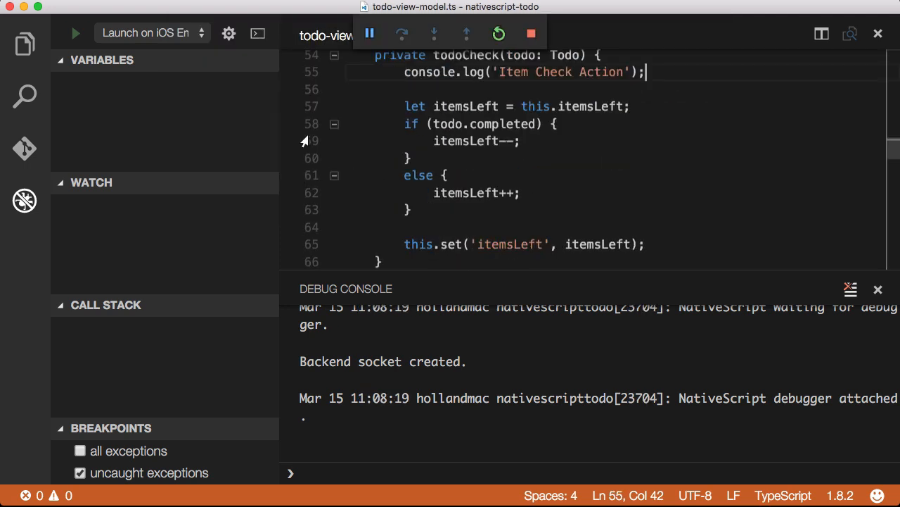
left_click(287, 124)
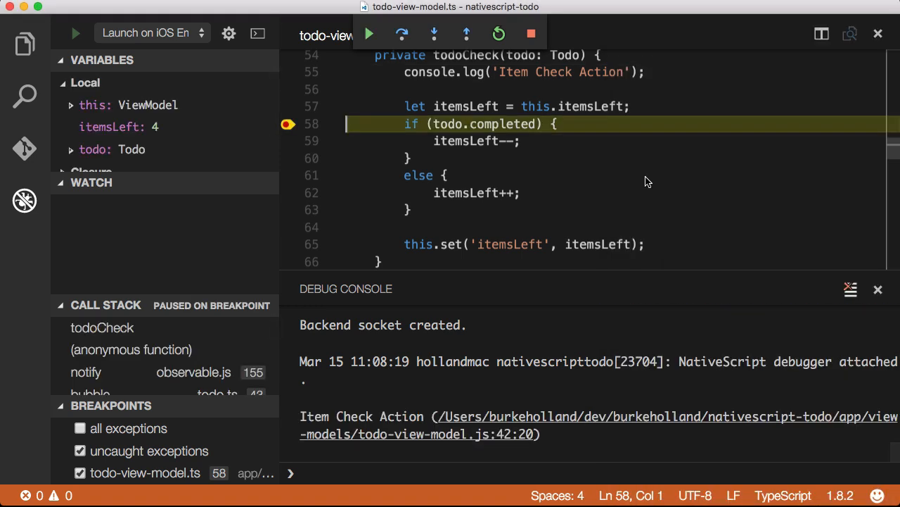
left_click(85, 81)
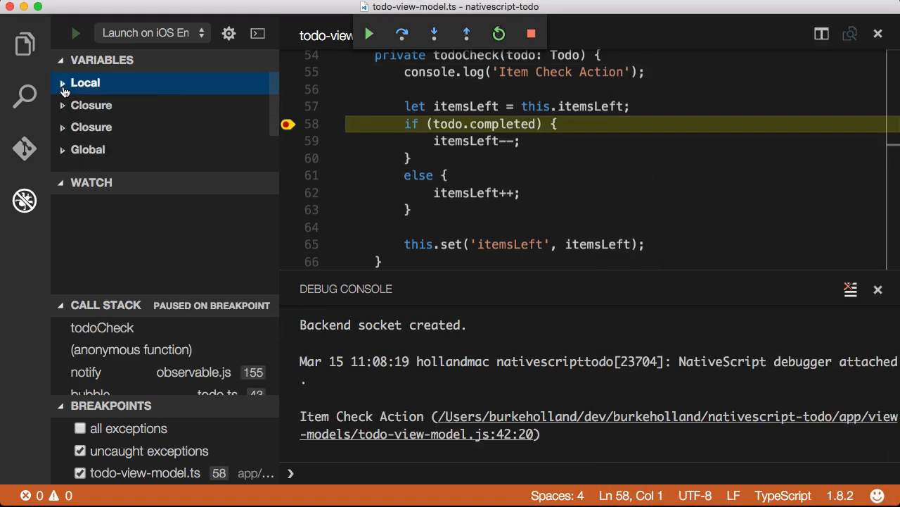
- Expand the Global and Local scopes and bring up actions for itemsLeft (value 4)
left_click(87, 149)
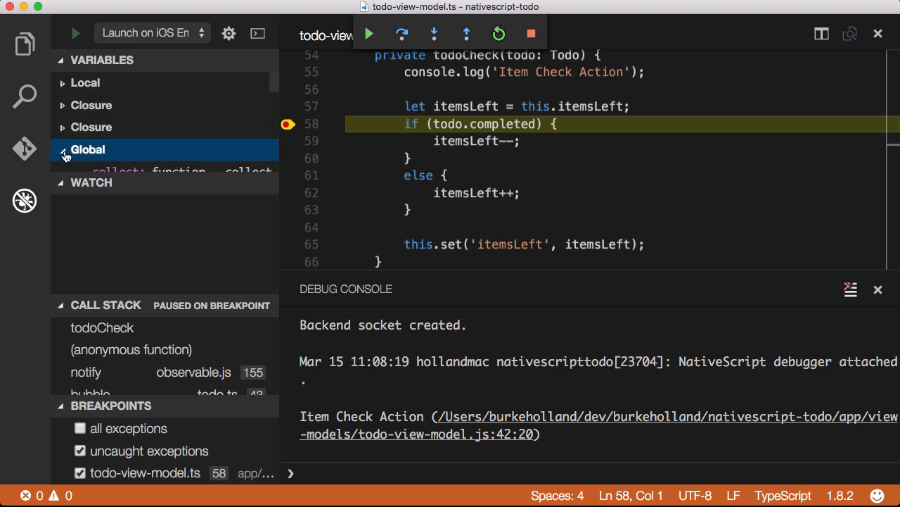
left_click(84, 81)
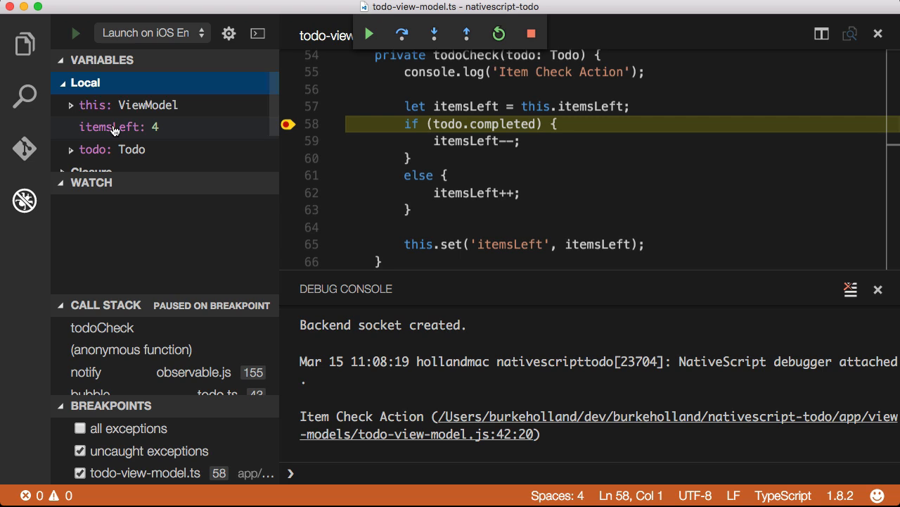
right_click(109, 127)
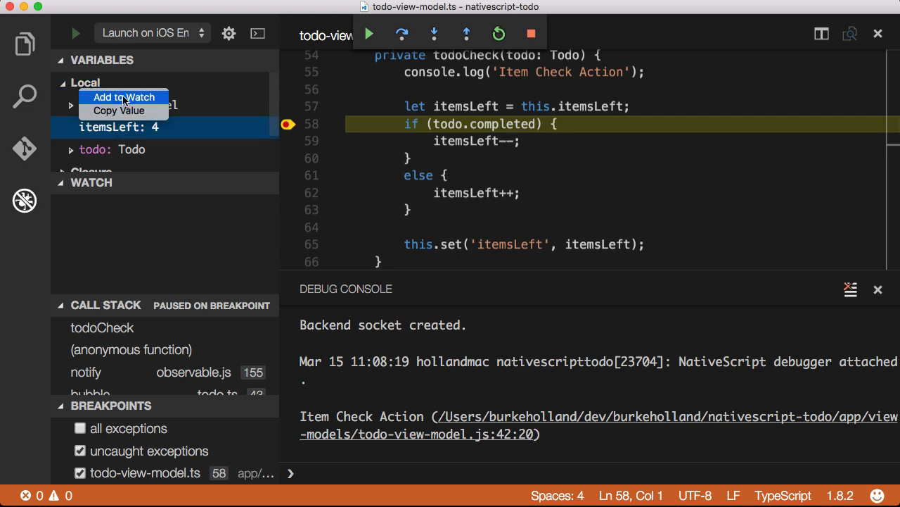
- Watch itemsLeft and itemsLeft + 100 (4 and 104), then step over once
left_click(124, 96)
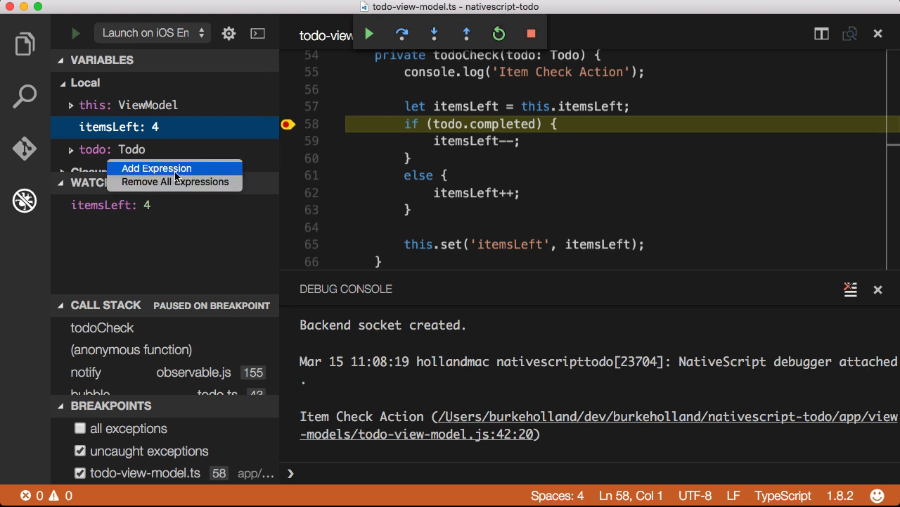
left_click(156, 167)
type("itemsLeft + 100")
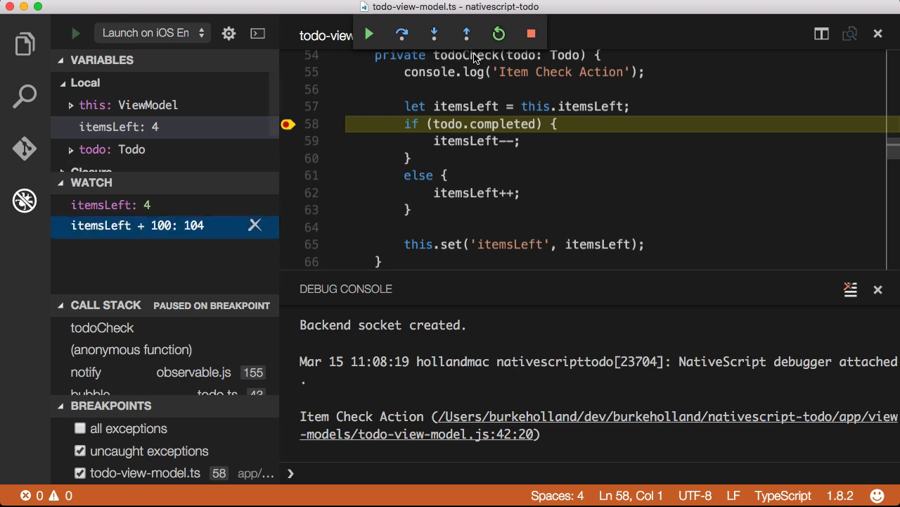
mouse_move(402, 34)
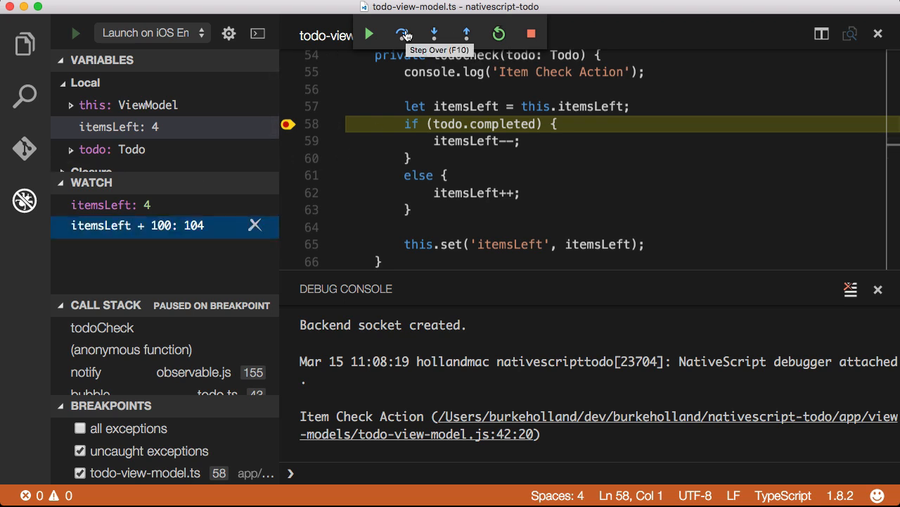
left_click(402, 34)
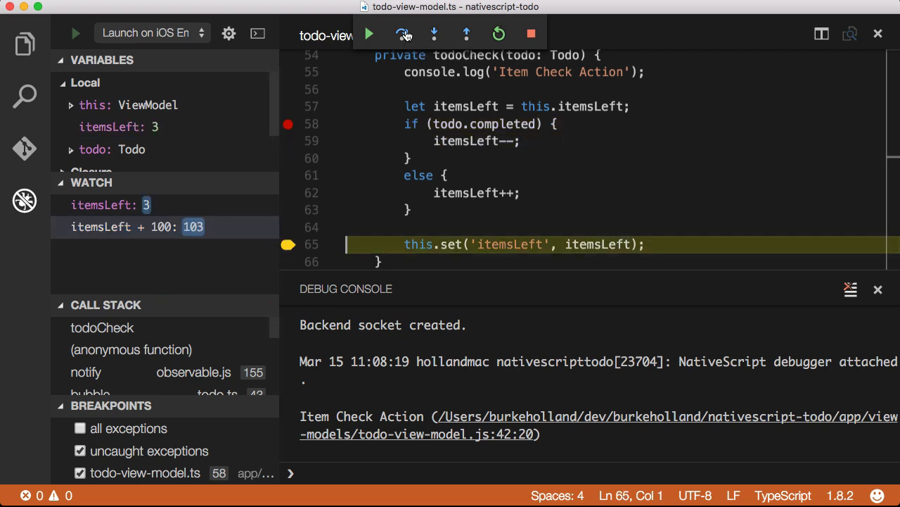
- Step over to line 65 so the watches show itemsLeft 3 and itemsLeft + 100 as 103
left_click(402, 34)
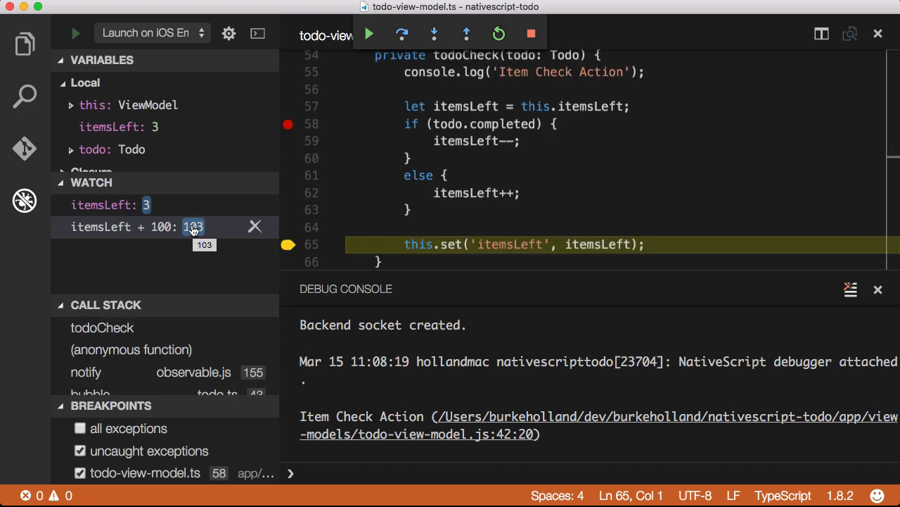
mouse_move(325, 383)
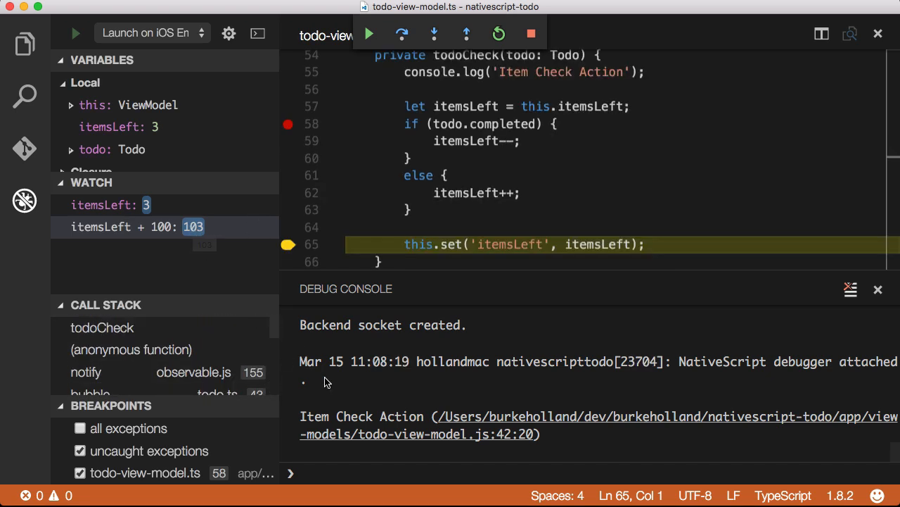
mouse_move(318, 400)
type("this")
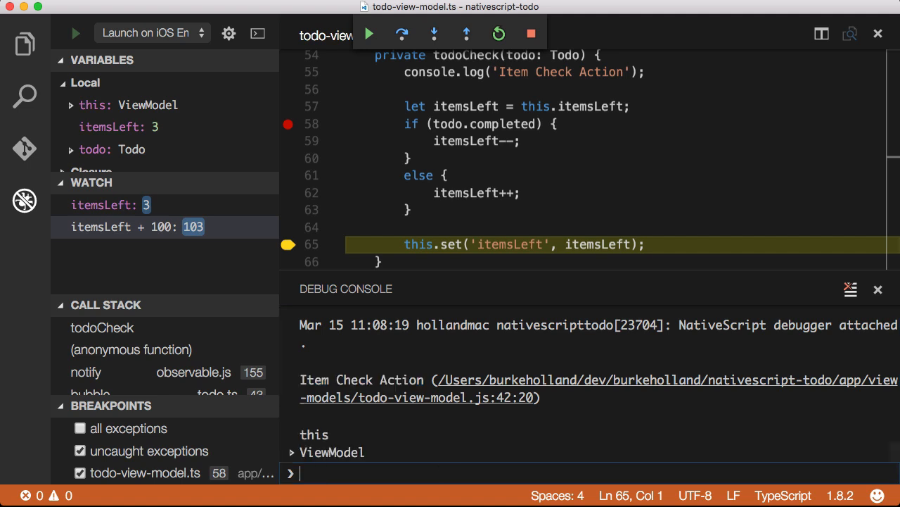
- Evaluate this in the Debug Console, set itemsLeft = 100, and resume the app
left_click(298, 452)
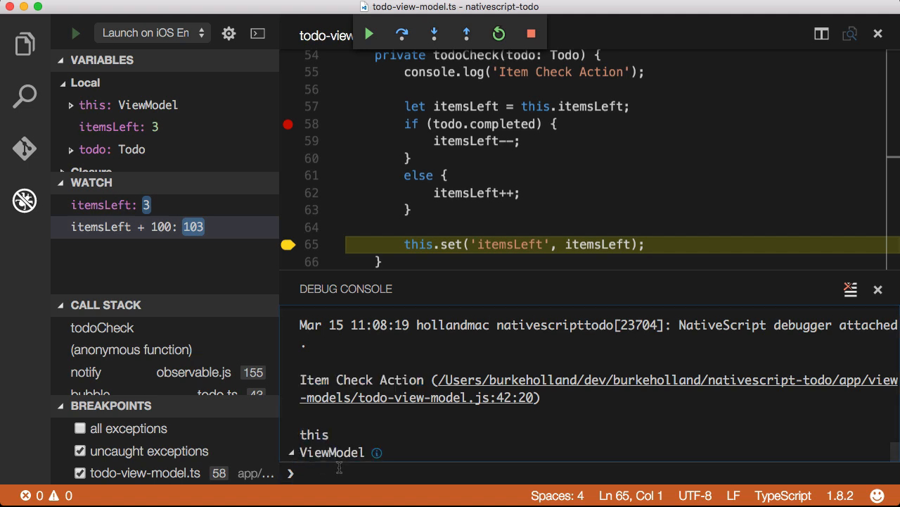
type("itemsLeft")
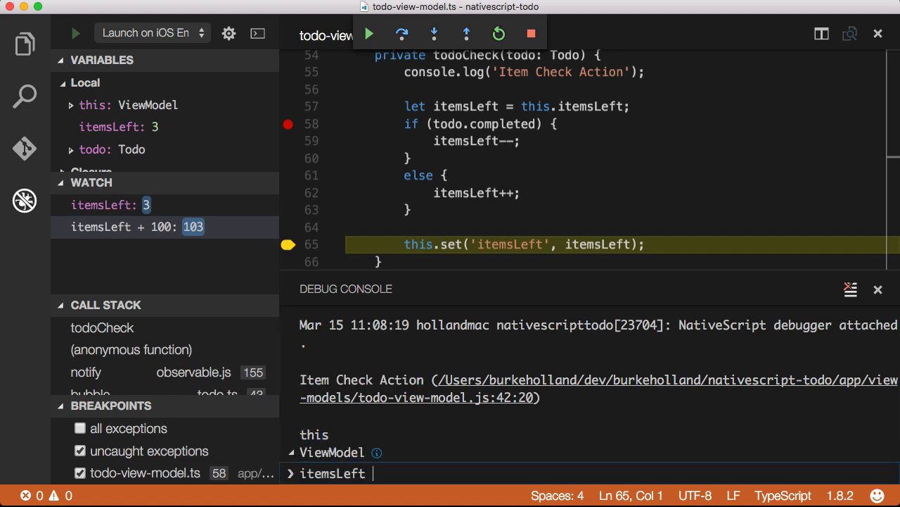
left_click(402, 34)
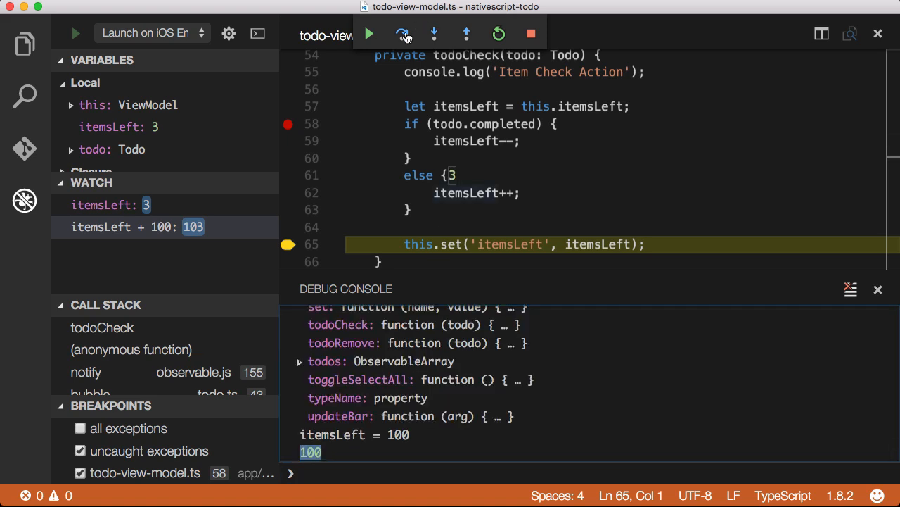
left_click(403, 34)
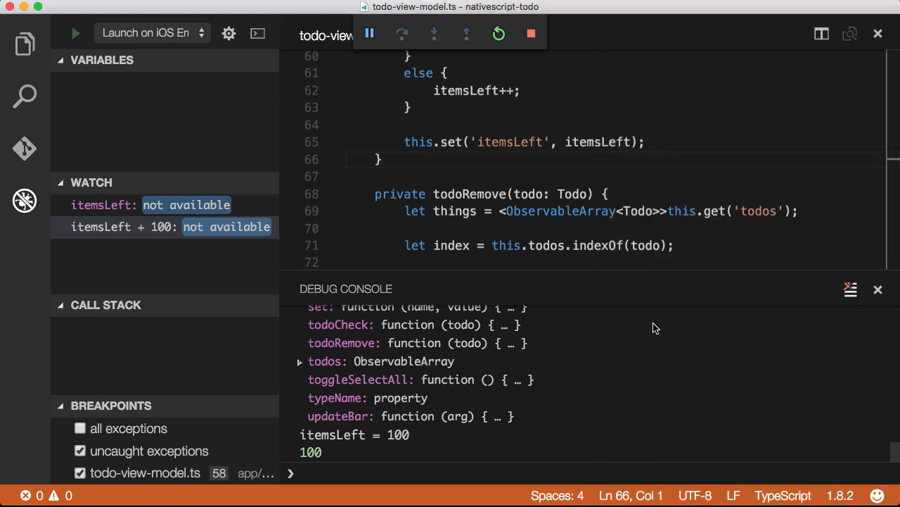
- Hit the todoCheck breakpoint, step until itemsLeft is 99, into and out of set, then continue
left_click(368, 34)
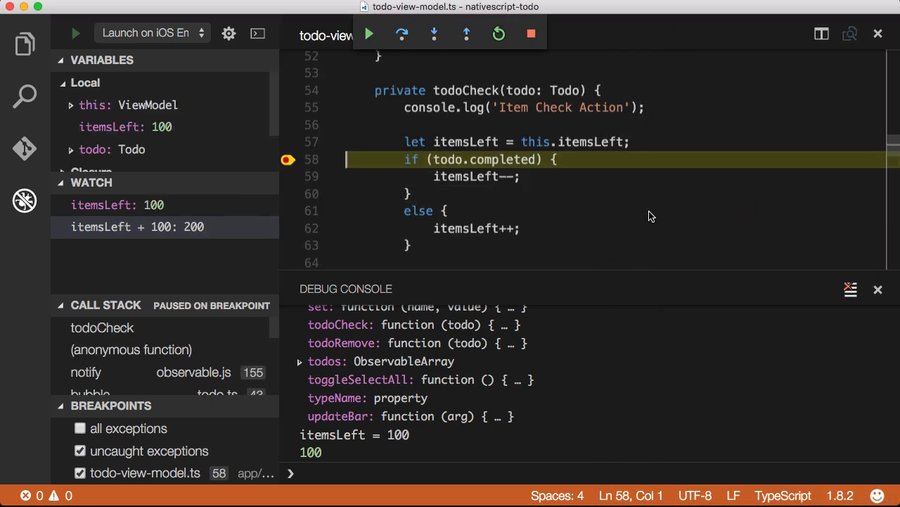
left_click(433, 33)
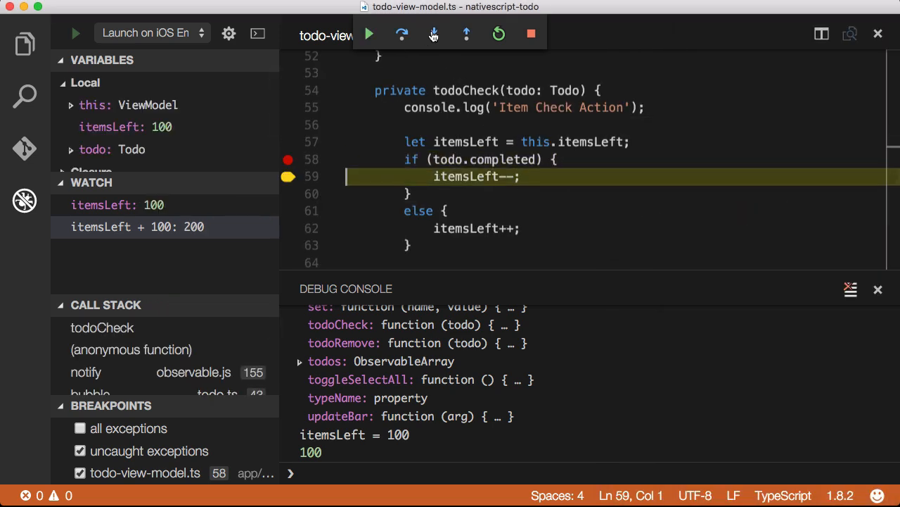
left_click(433, 34)
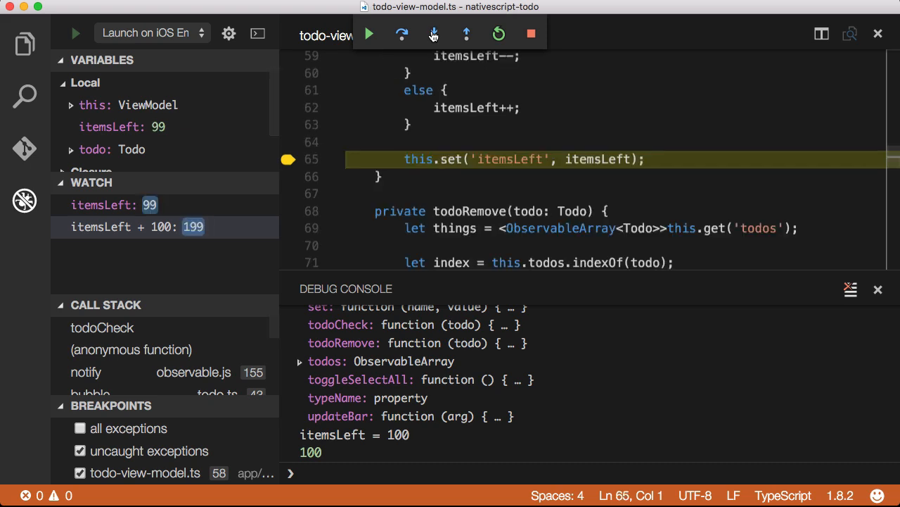
left_click(433, 33)
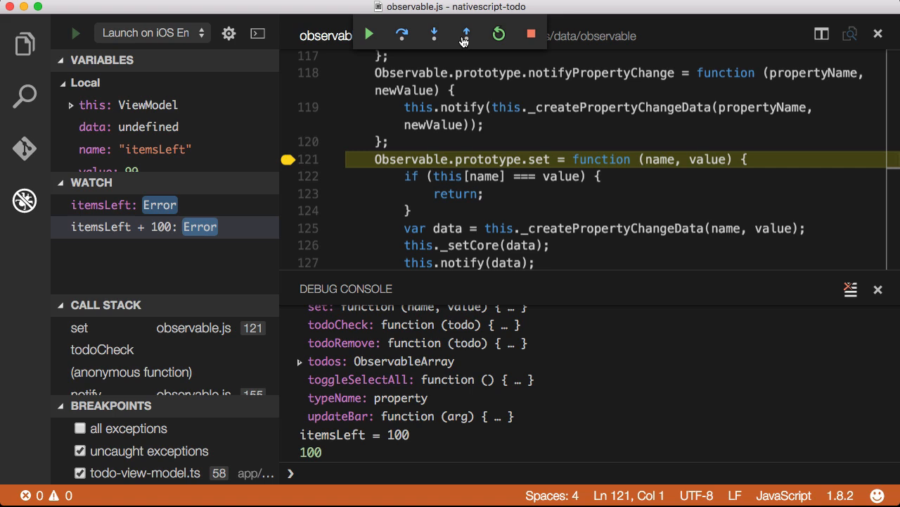
left_click(466, 34)
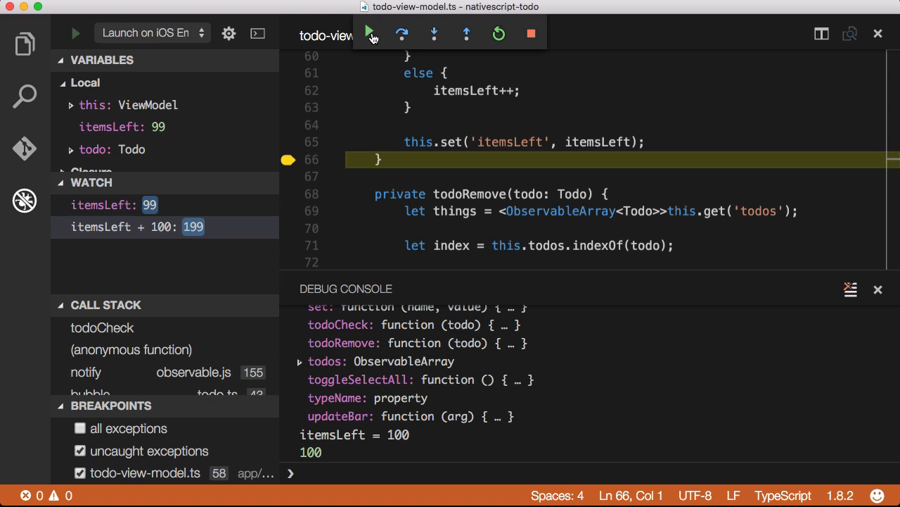
left_click(369, 34)
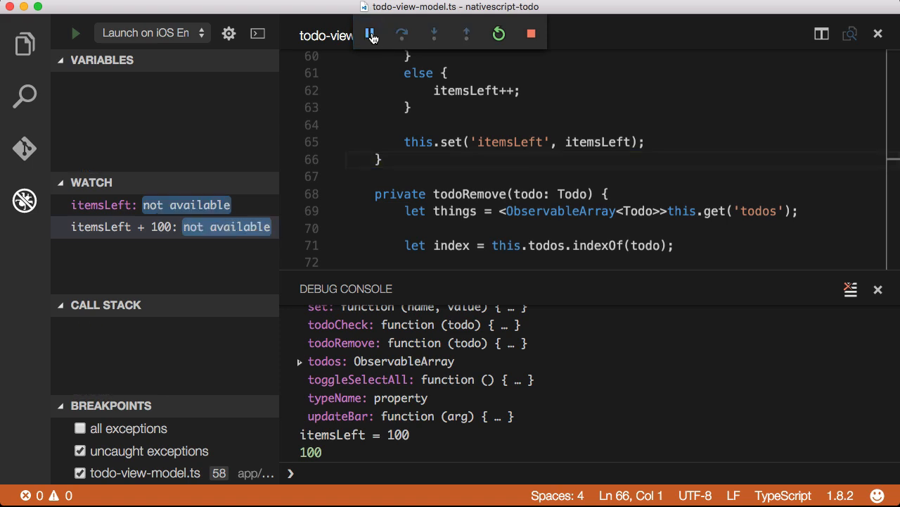
- Stop the debug session, toggle a todo without pausing, and bring up the launch configurations
left_click(531, 34)
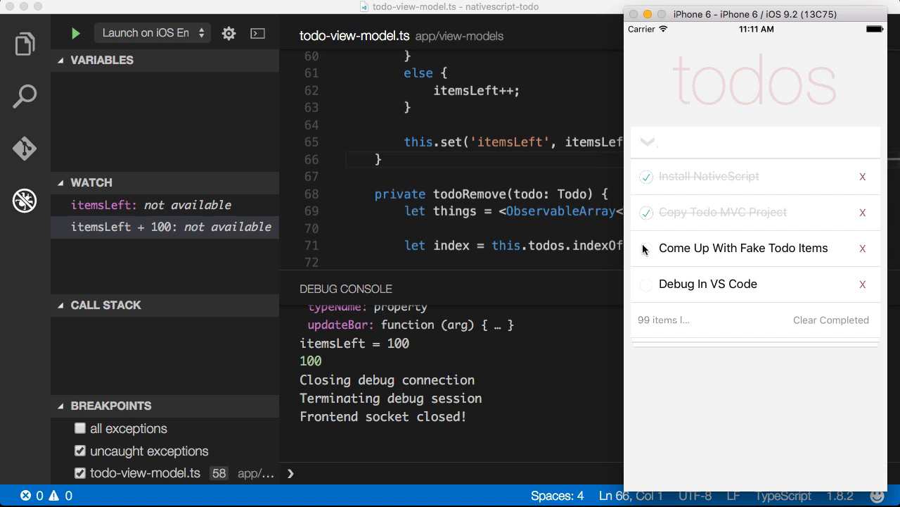
left_click(646, 247)
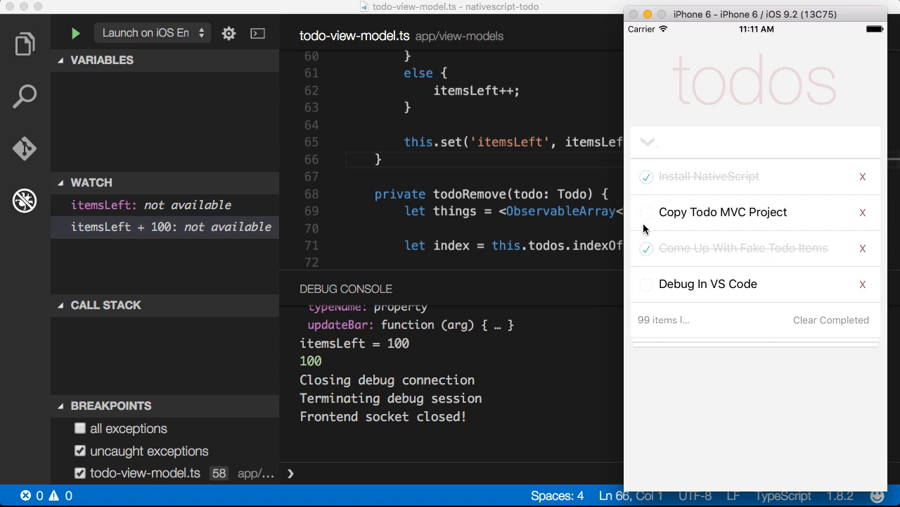
left_click(646, 248)
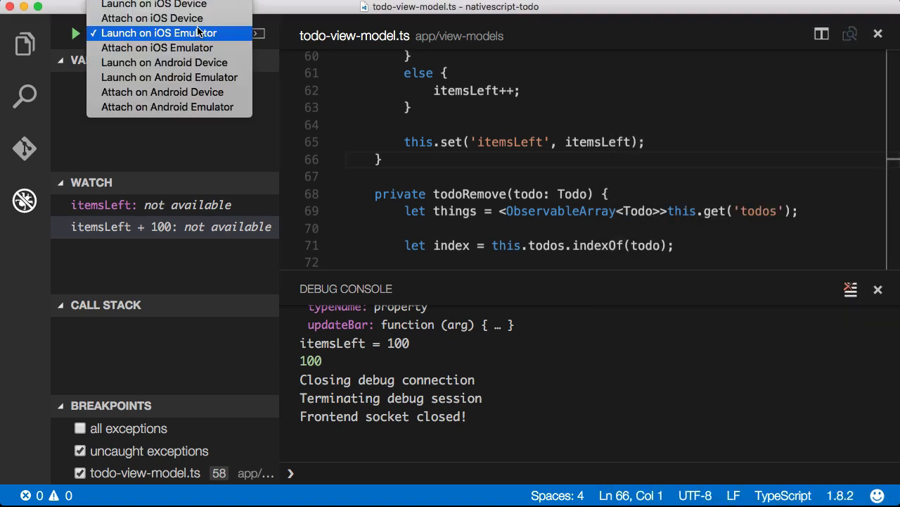
- Run 'Attach on iOS Emulator', check a todo to pause at line 58, then detach
left_click(157, 48)
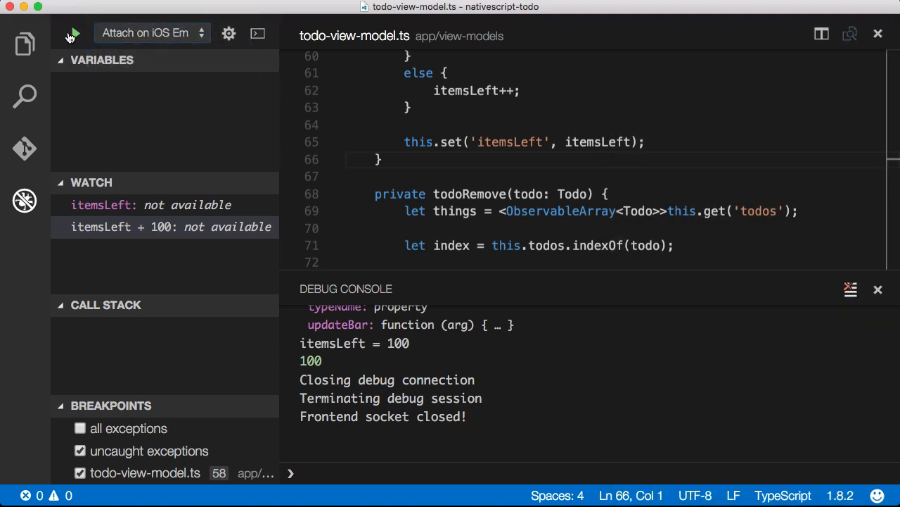
left_click(73, 34)
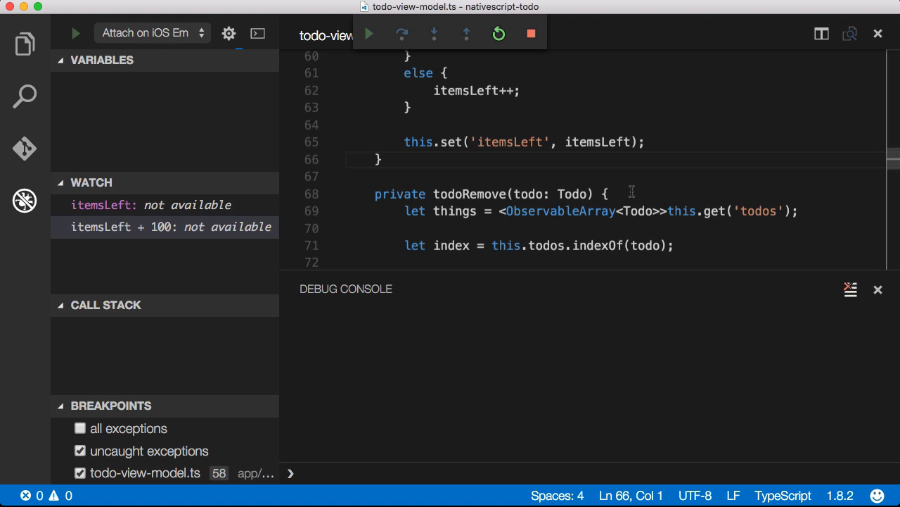
left_click(369, 33)
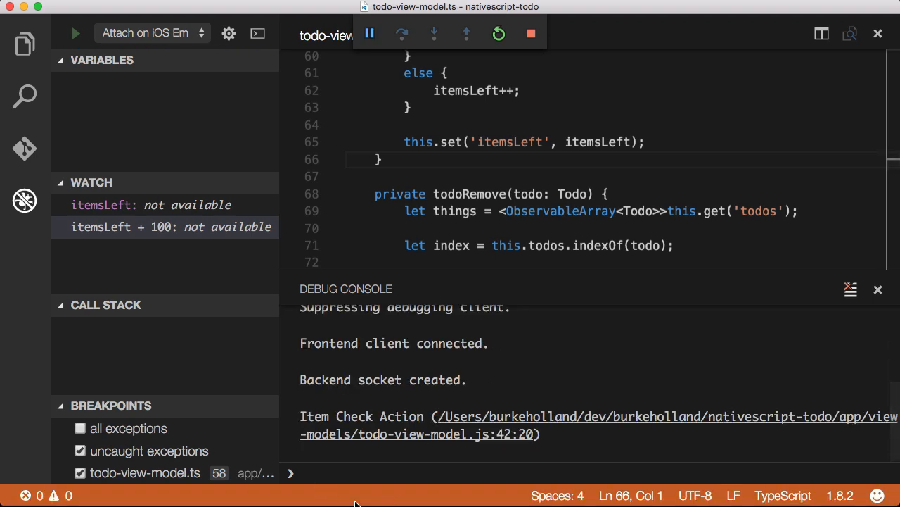
mouse_move(387, 502)
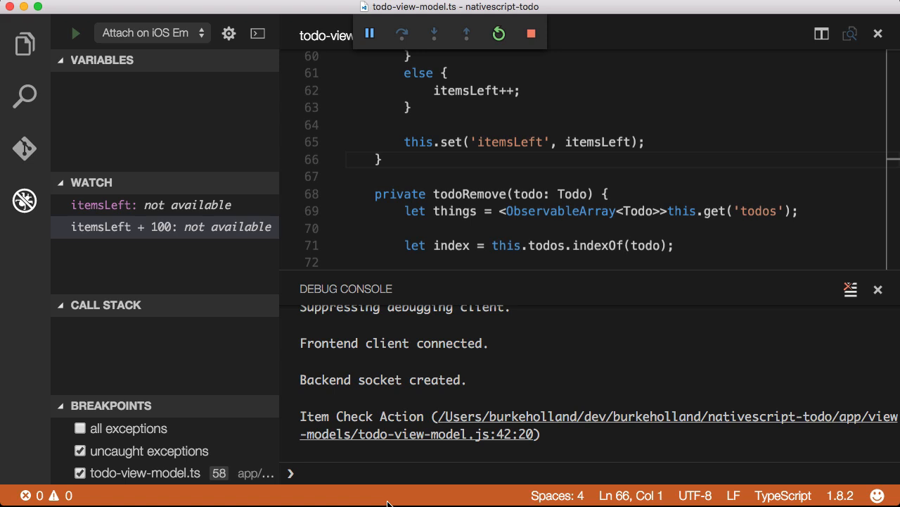
mouse_move(352, 501)
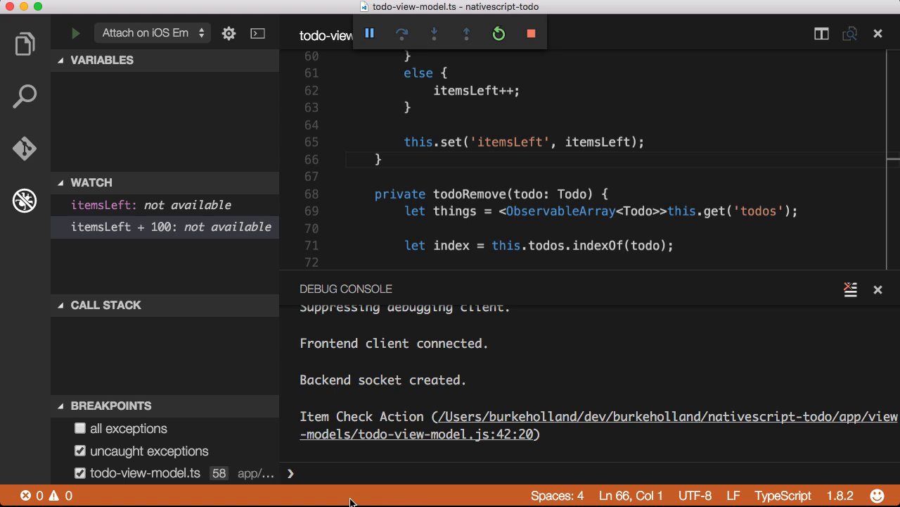
left_click(369, 34)
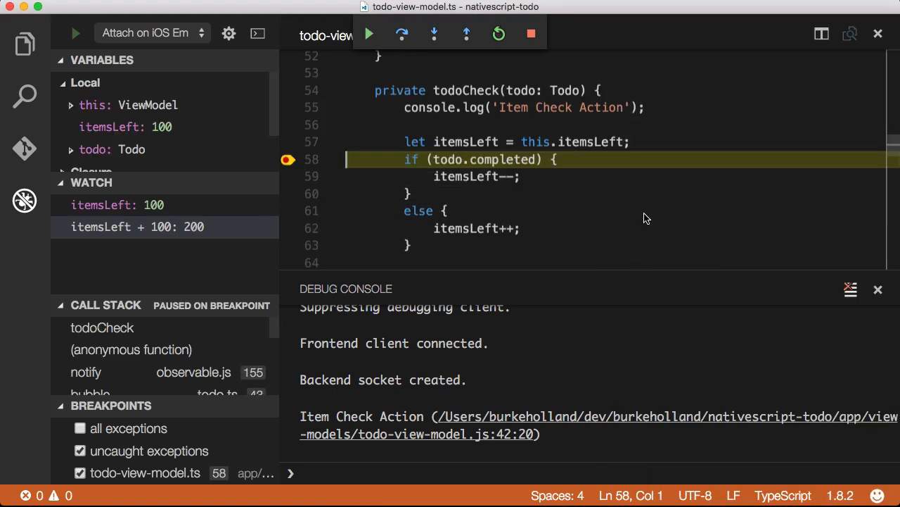
mouse_move(641, 213)
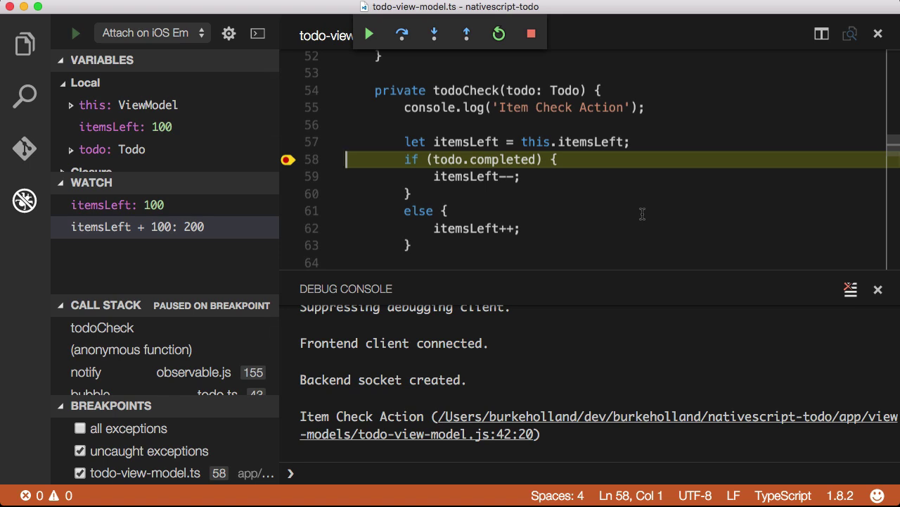
left_click(530, 34)
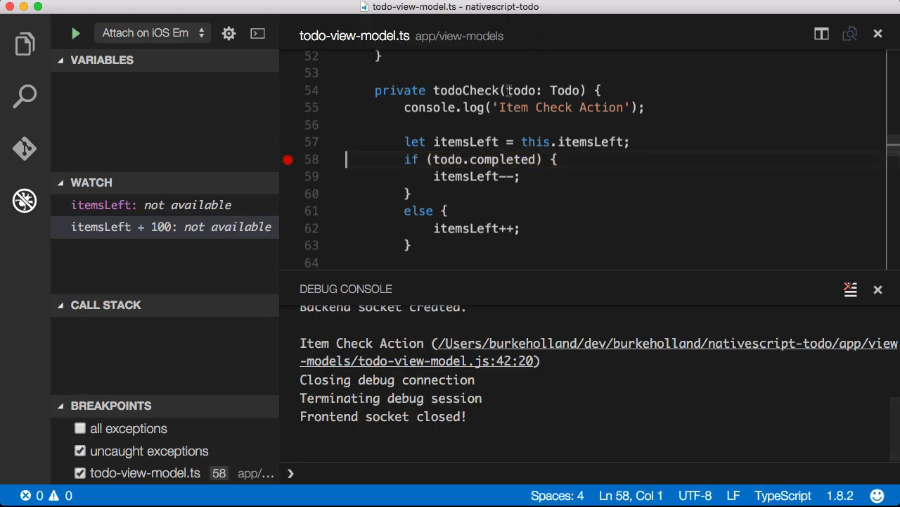
- Run 'NativeScript: Run on iOS' from the Command Palette targeting the emulator
type("natives")
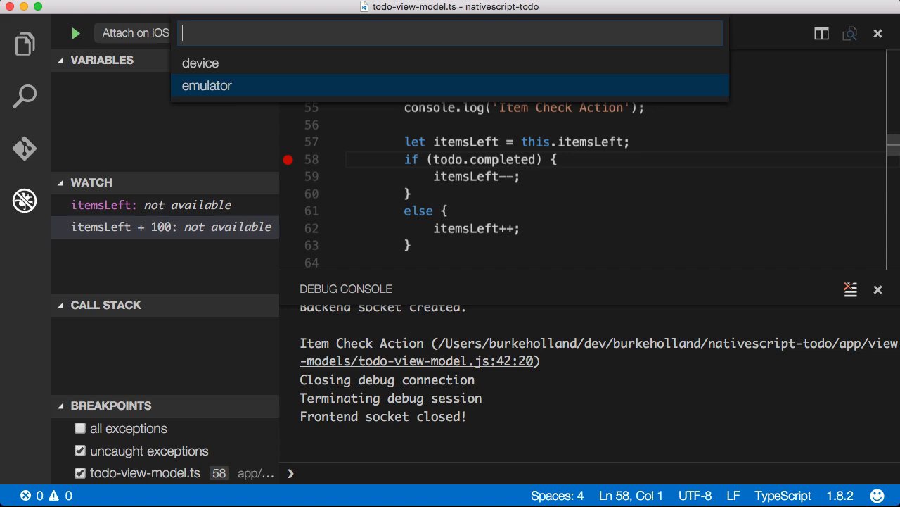
left_click(206, 86)
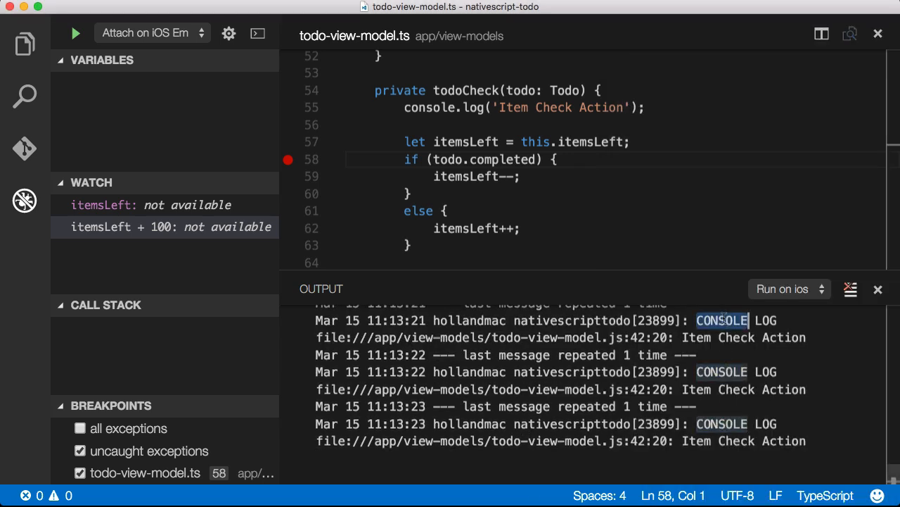
- Filter the Command Palette with 'nati' to list Run on Android and Run on iOS
type("na")
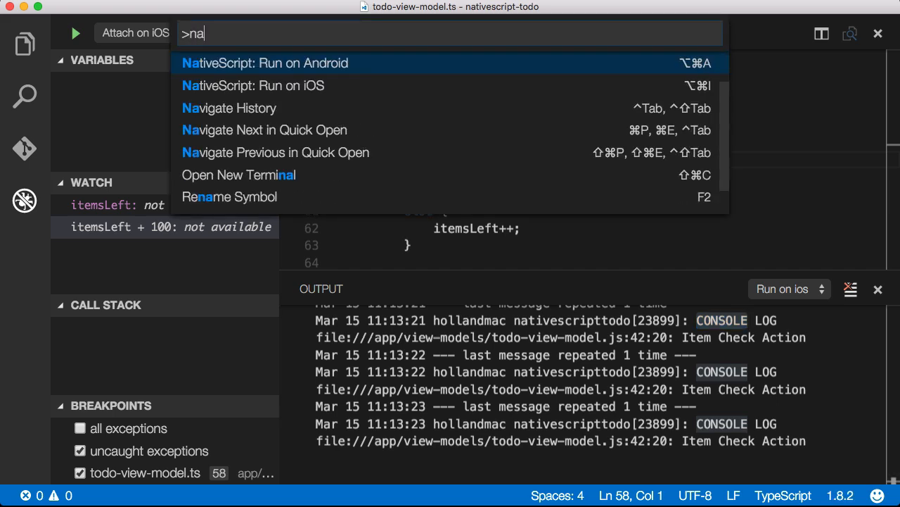
type("ti")
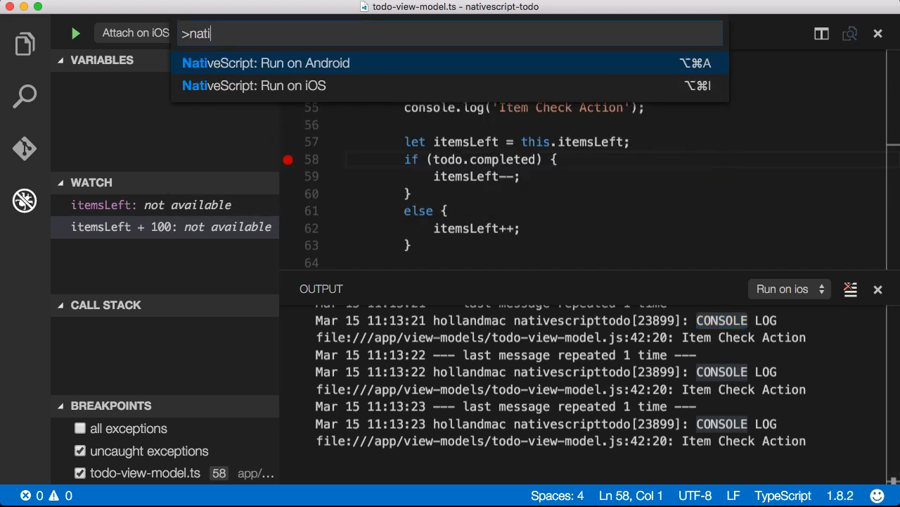